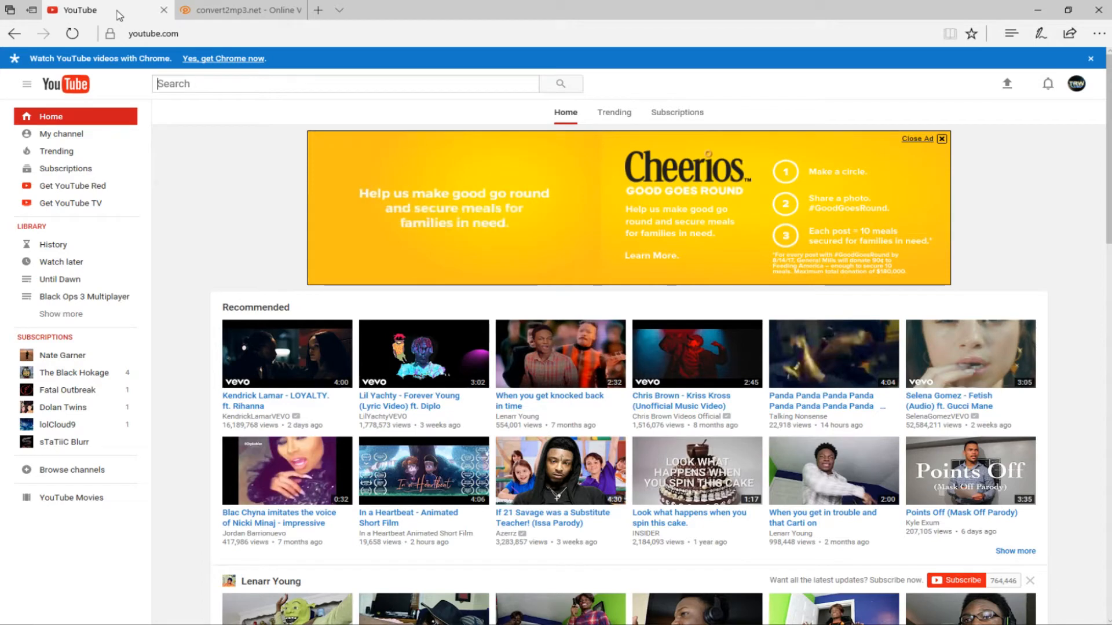
Search YouTube for 'dj khaled wild thoughts audio' using the search suggestion
type("wi")
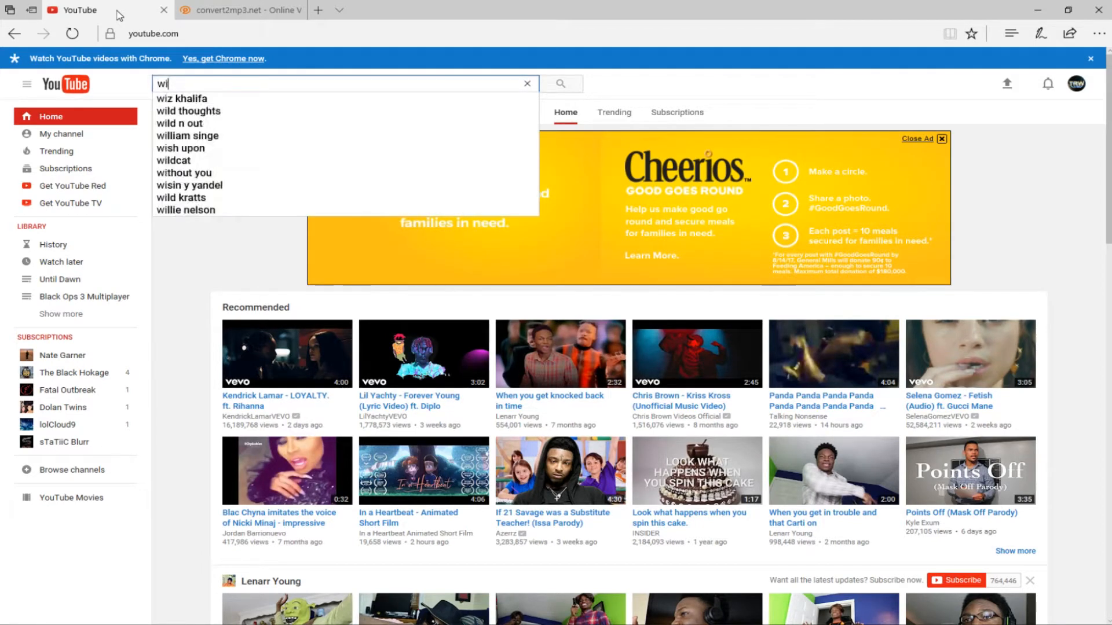
type("dj khaled")
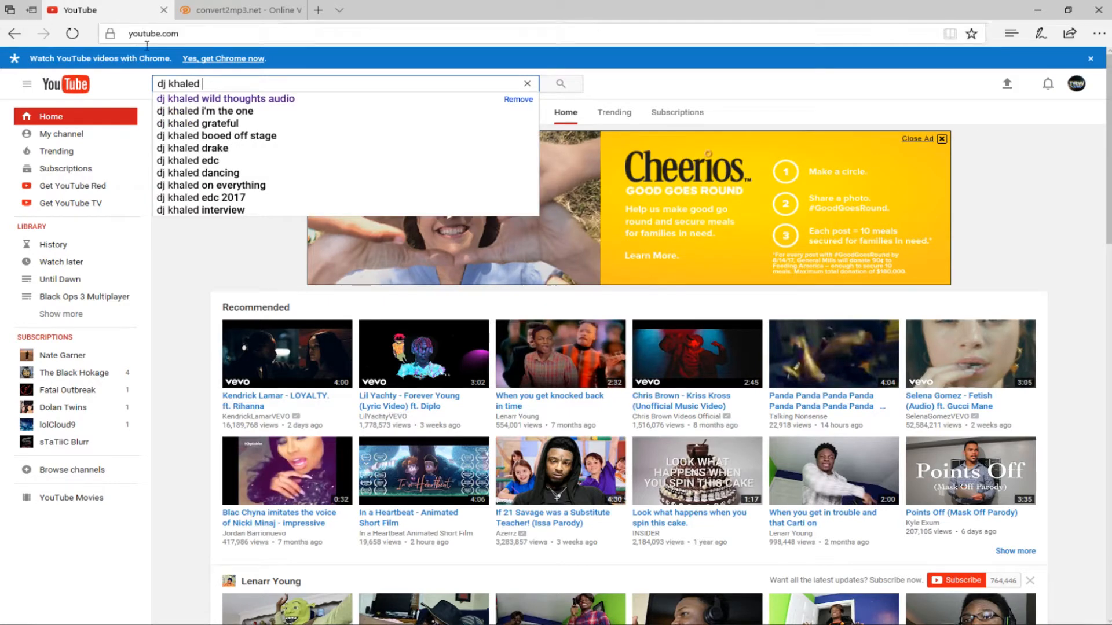
left_click(225, 99)
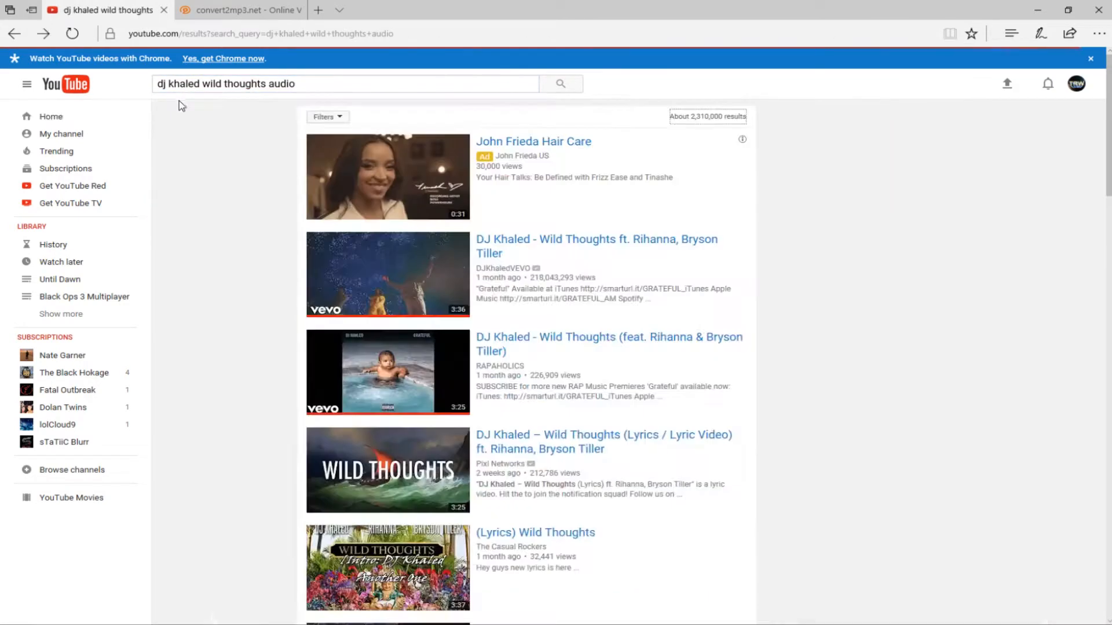
mouse_move(565, 339)
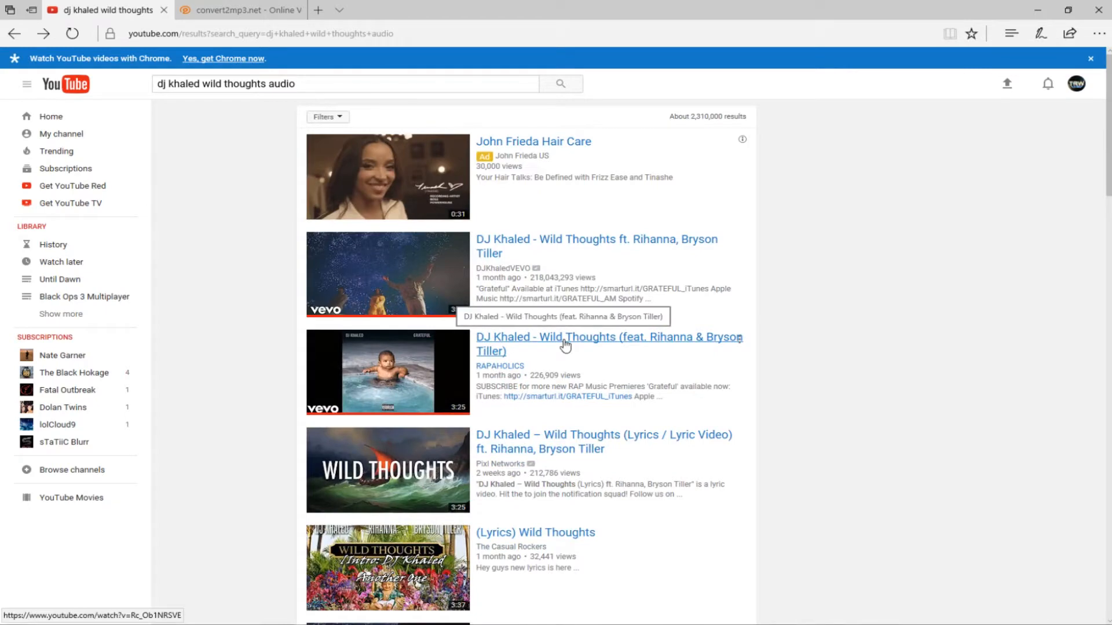
Open the RAPAHOLICS 'Wild Thoughts (feat. Rihanna & Bryson Tiller)' video and copy its URL
left_click(607, 344)
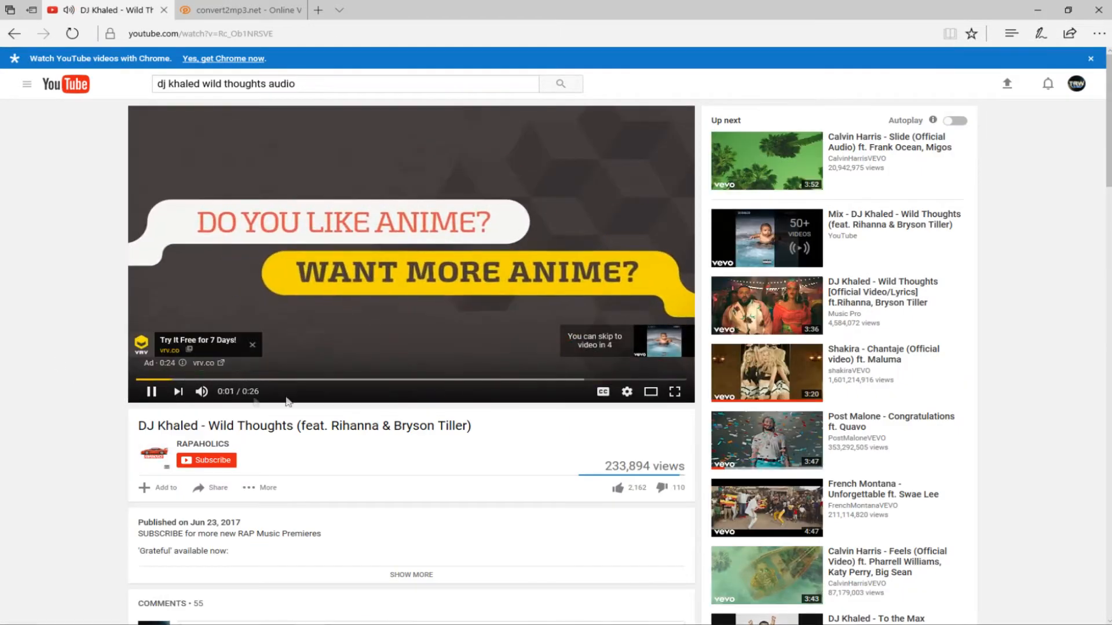
left_click(202, 390)
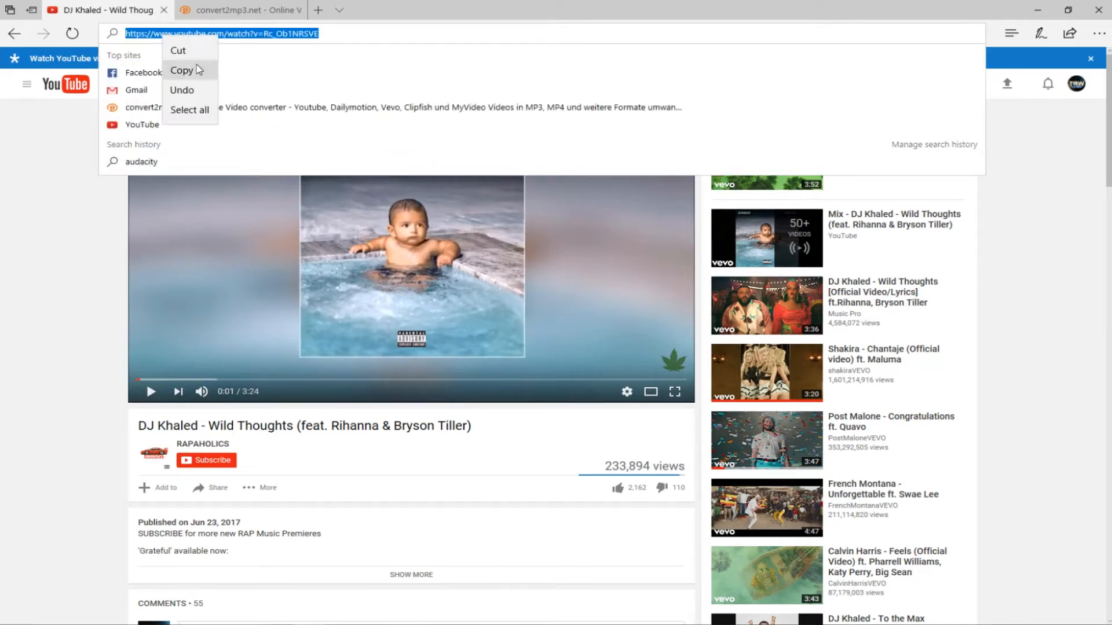
left_click(181, 70)
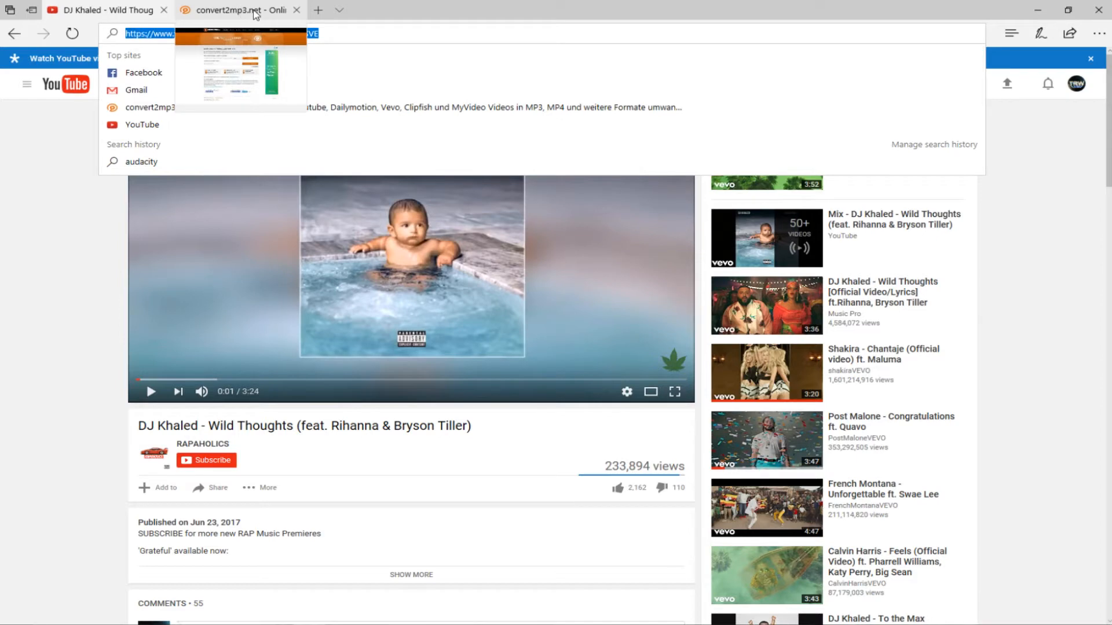
On convert2mp3.net, switch to English and paste the Wild Thoughts link into the video field
left_click(234, 9)
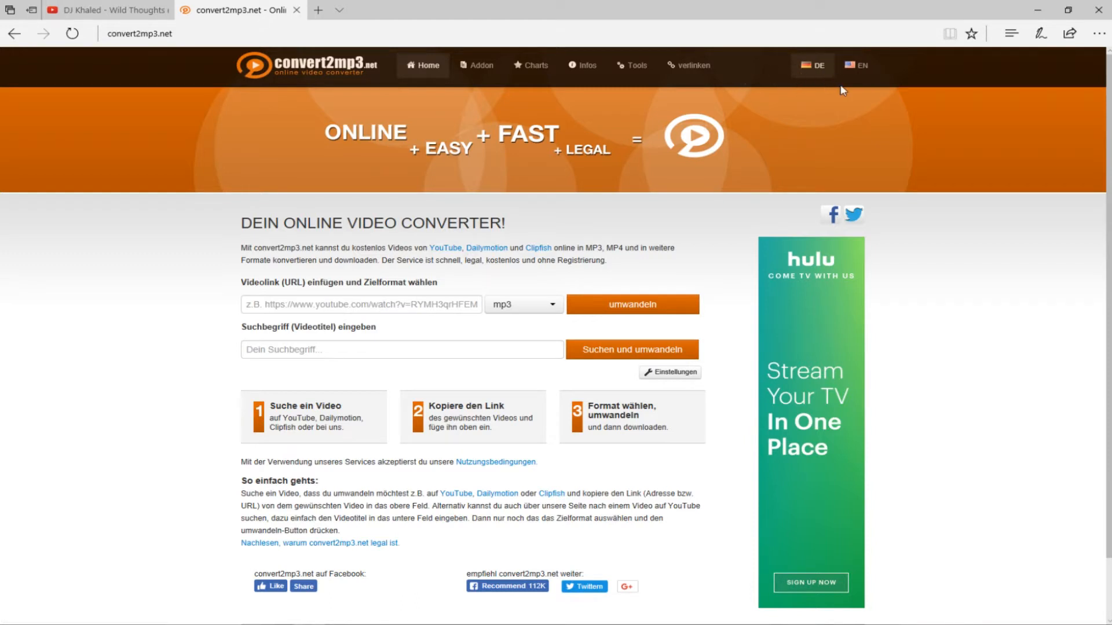
mouse_move(854, 65)
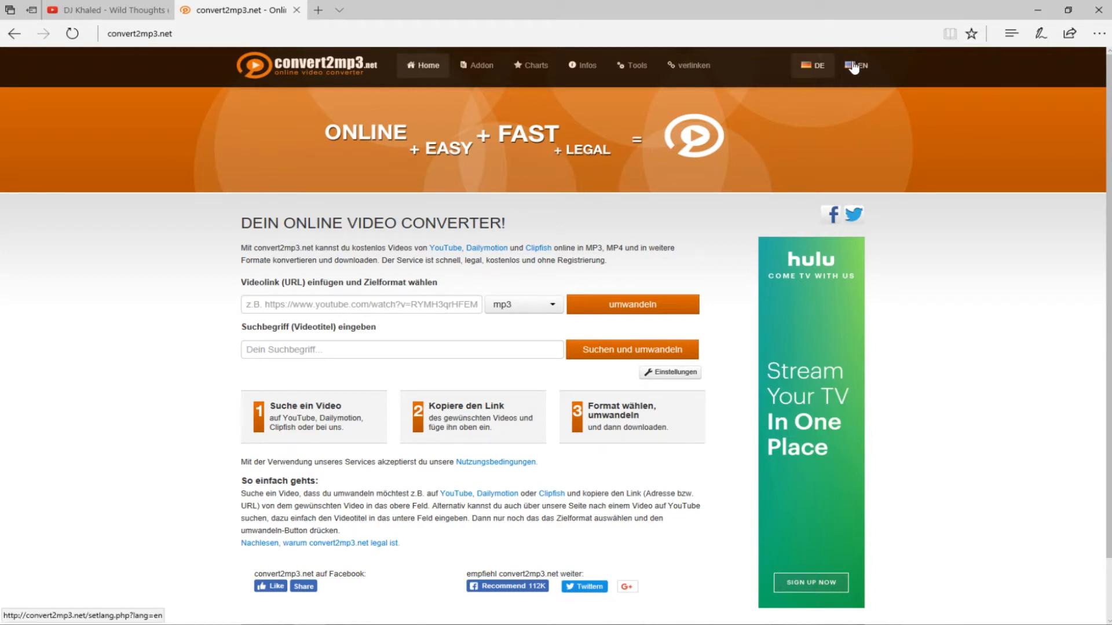
left_click(862, 66)
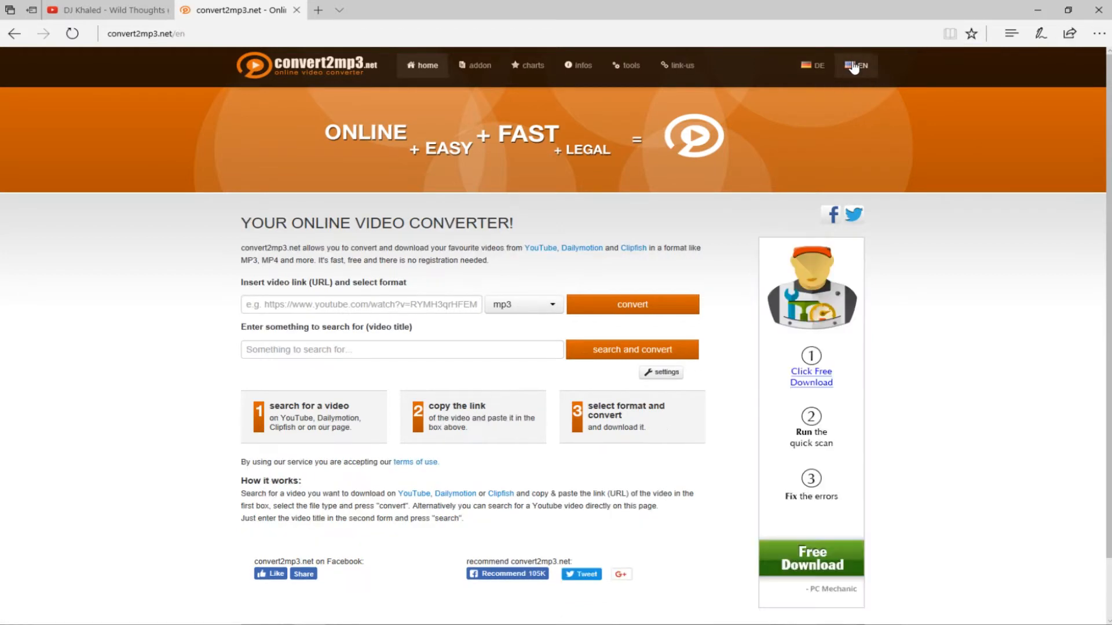
left_click(361, 304)
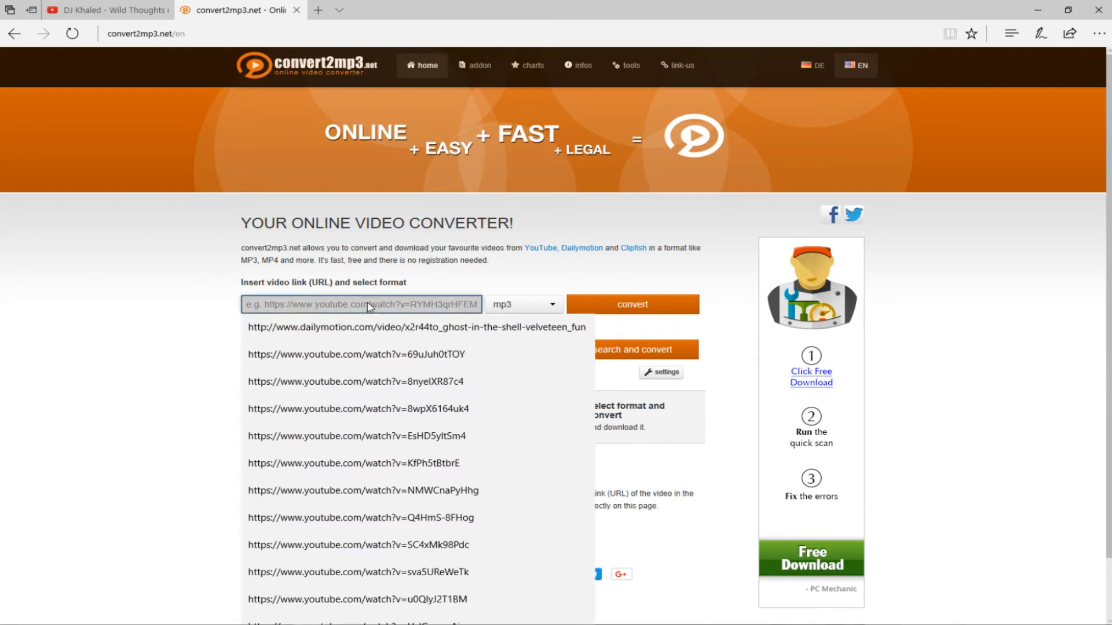
right_click(362, 303)
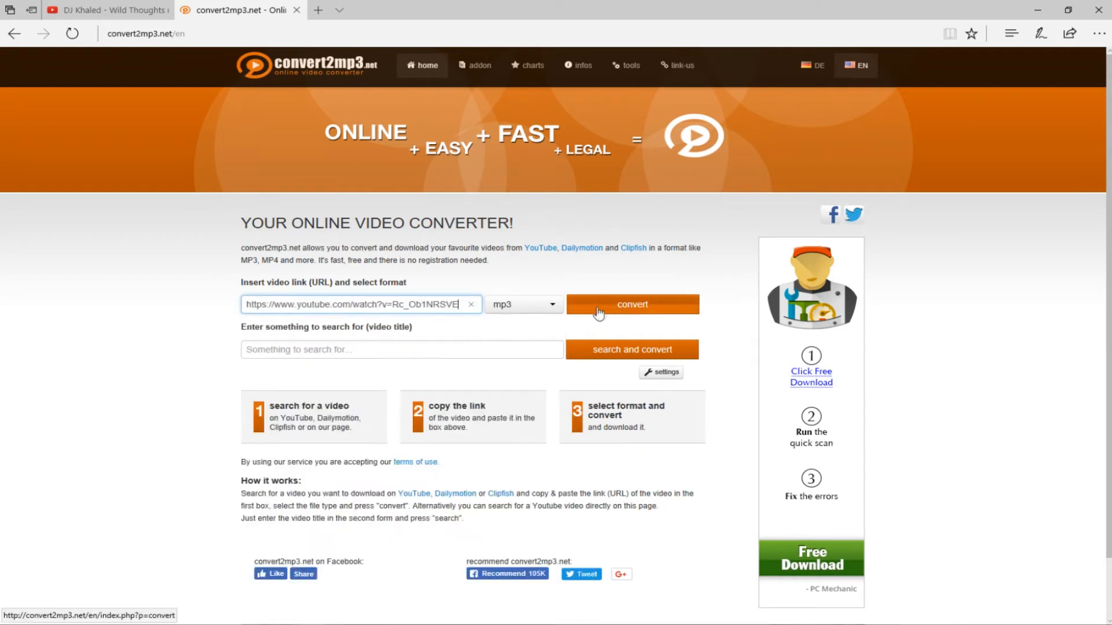
Convert the video to mp3, accepting the suggested DJ Khaled artist and song tags
left_click(631, 304)
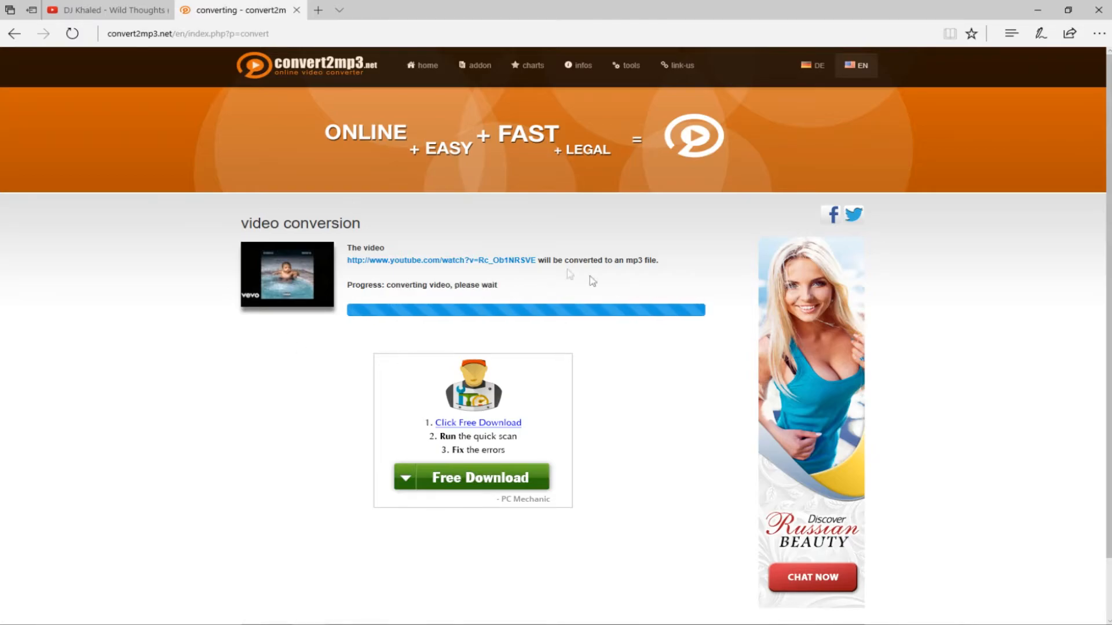
mouse_move(454, 256)
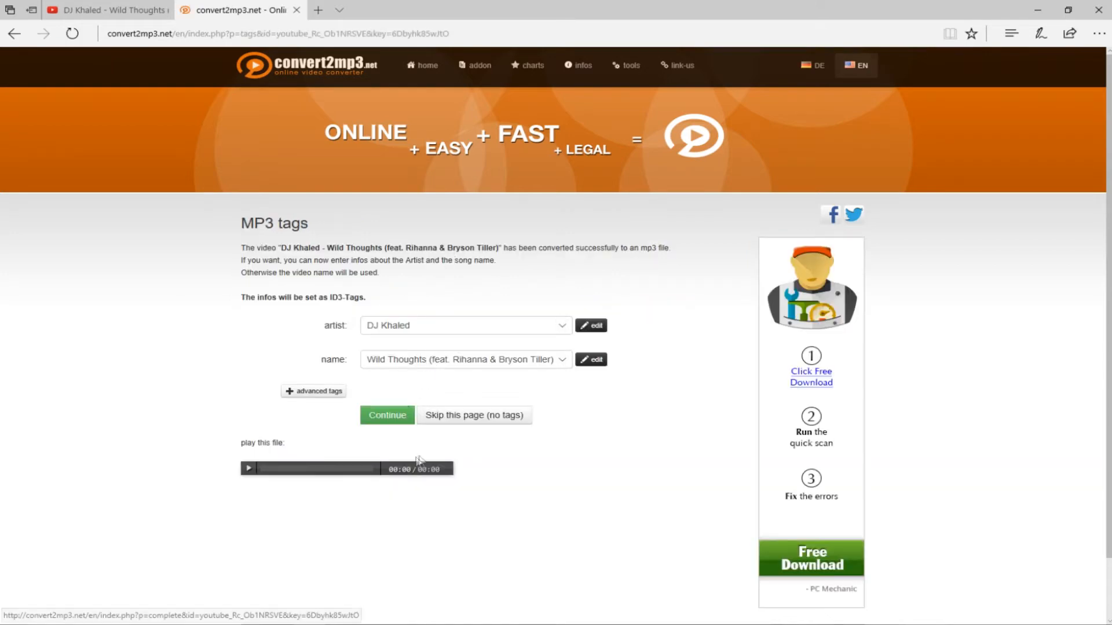
left_click(386, 415)
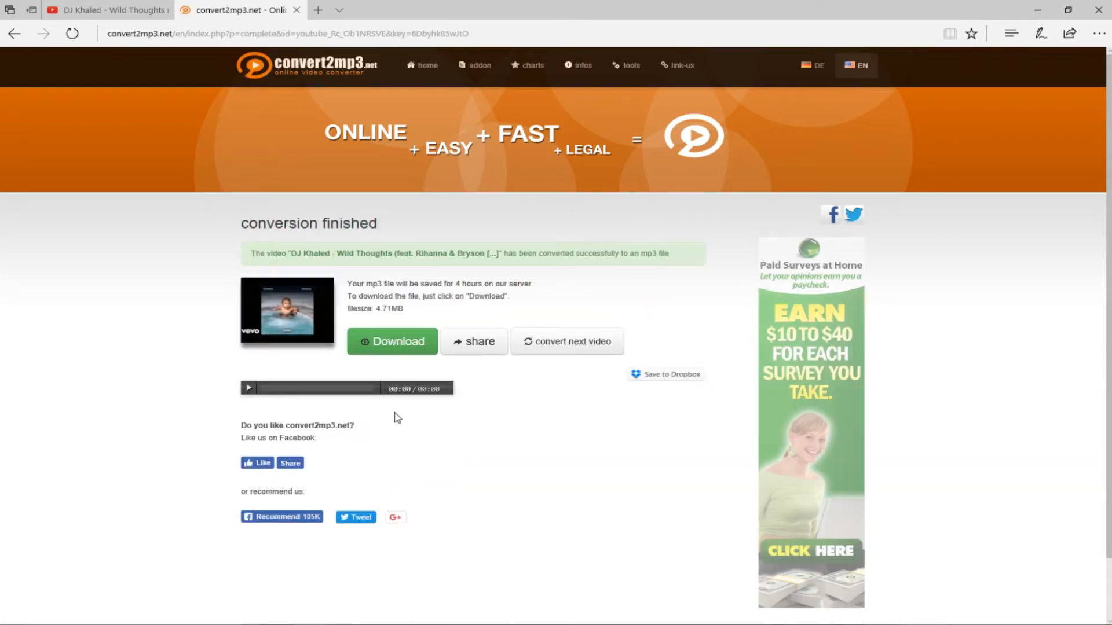
Download the Wild Thoughts mp3 via Save as into the Music folder, then dismiss the notice
left_click(391, 342)
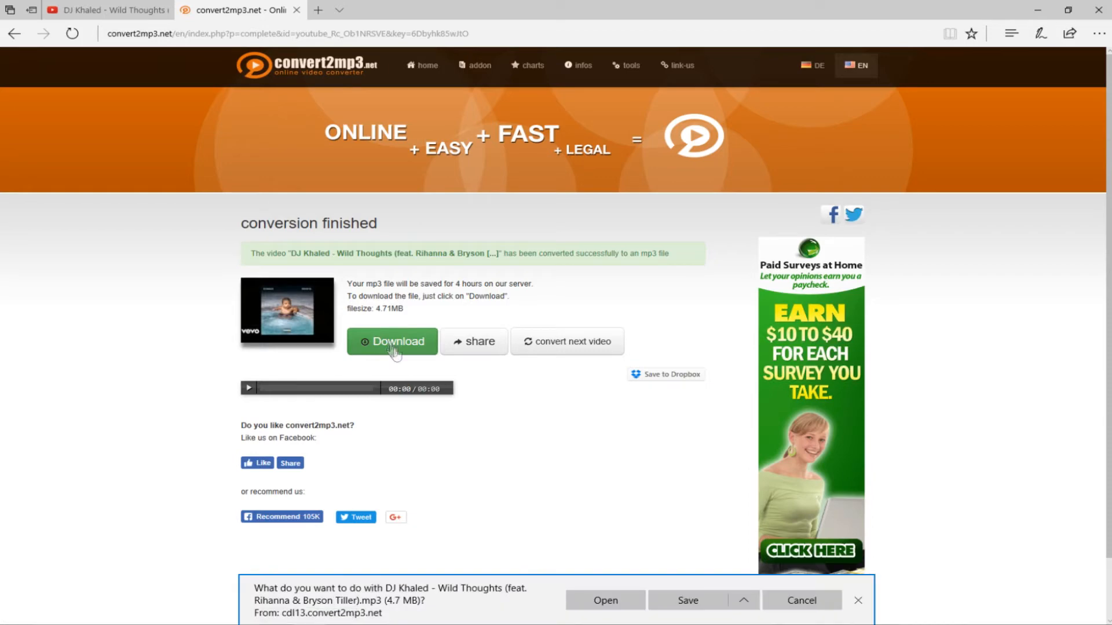
mouse_move(710, 580)
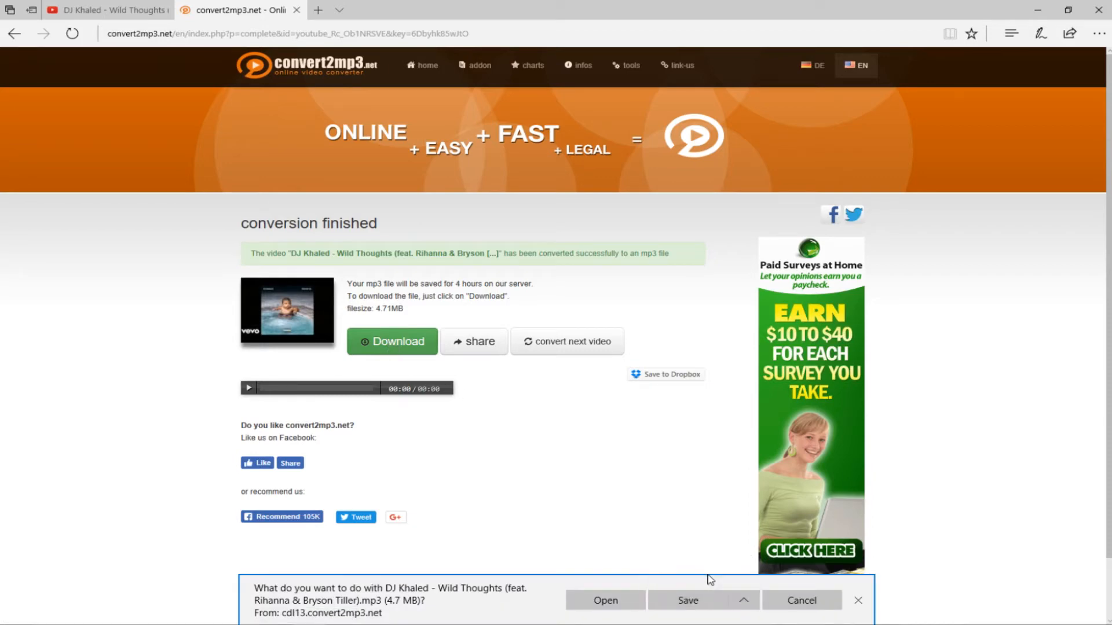
left_click(685, 600)
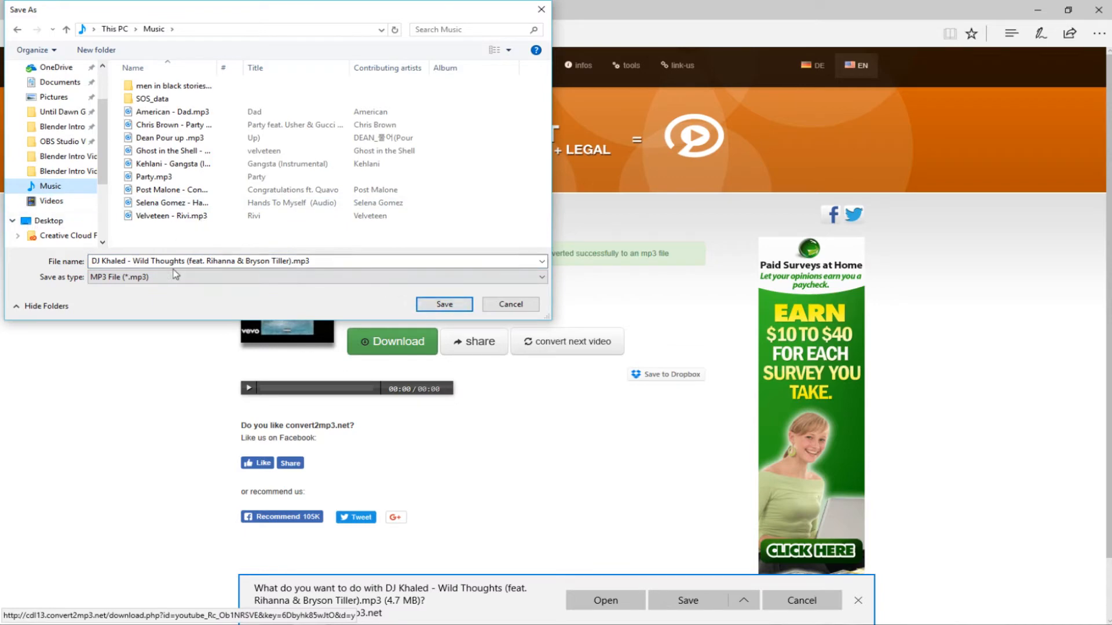
left_click(443, 303)
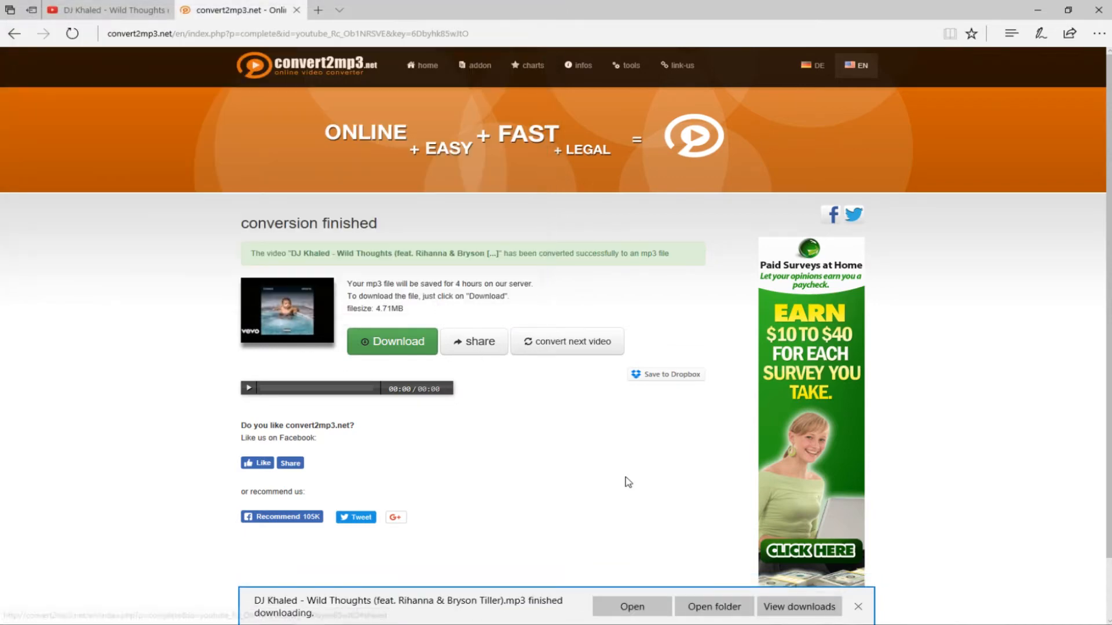
left_click(631, 606)
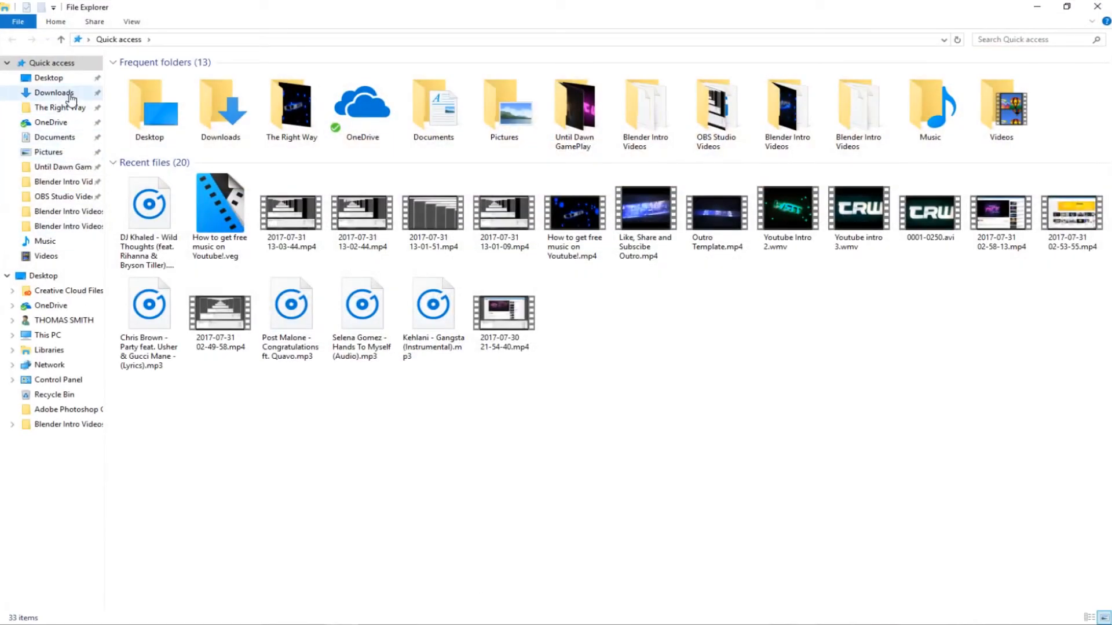
left_click(54, 92)
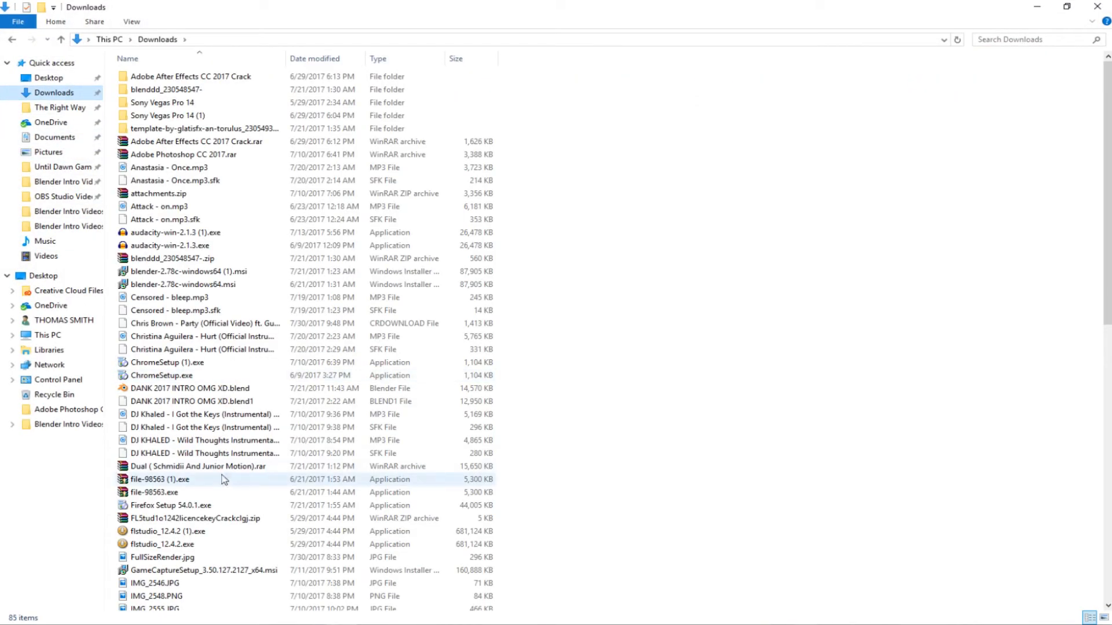
left_click(213, 439)
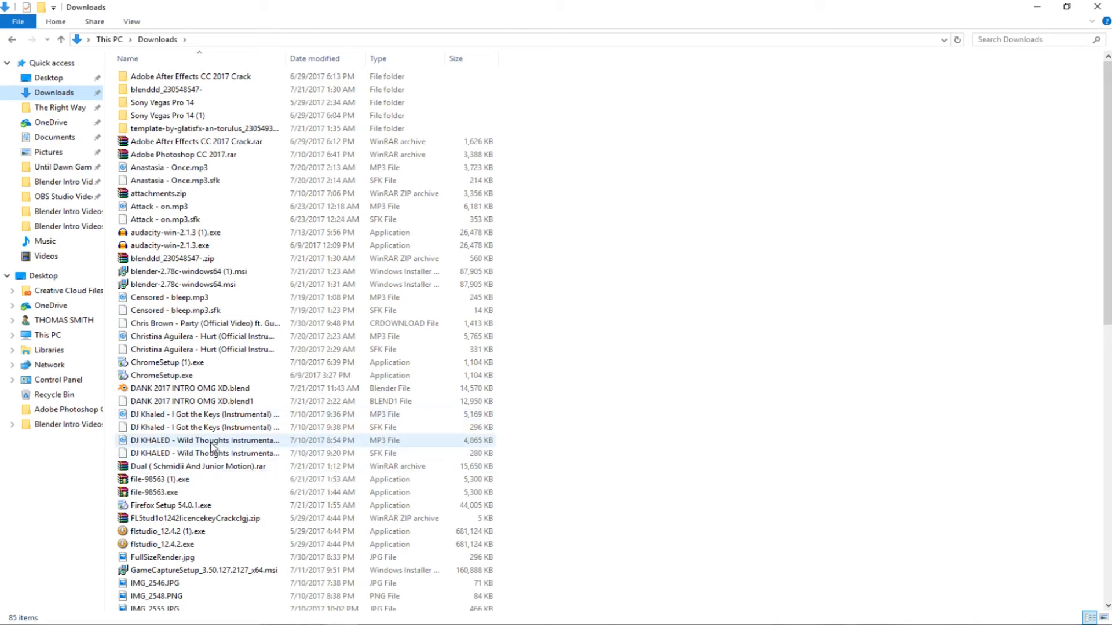
left_click(45, 241)
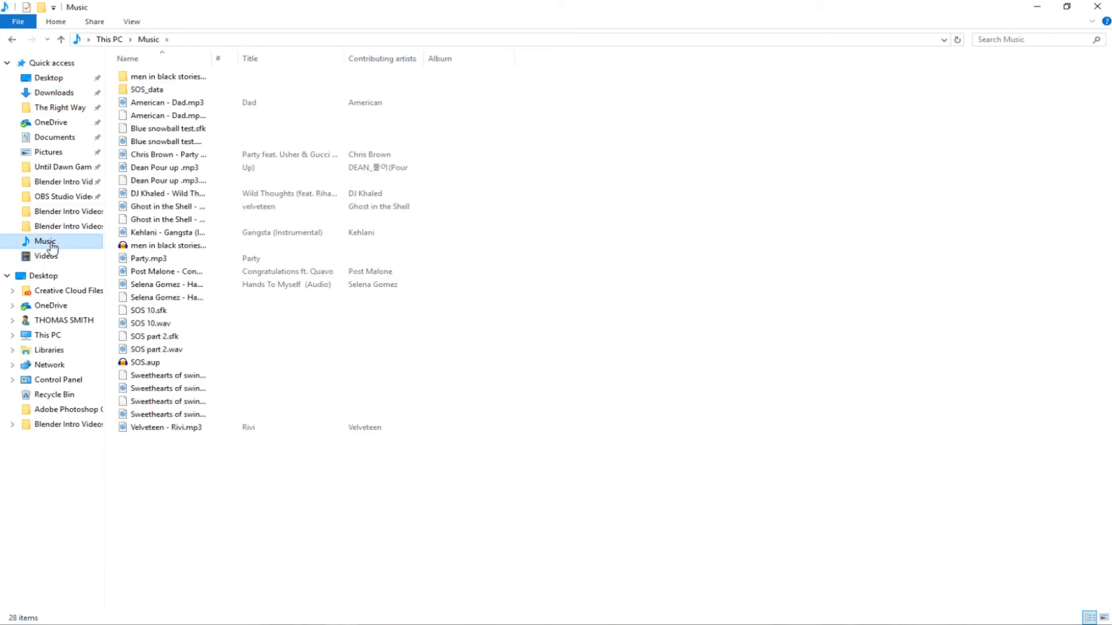
left_click(167, 193)
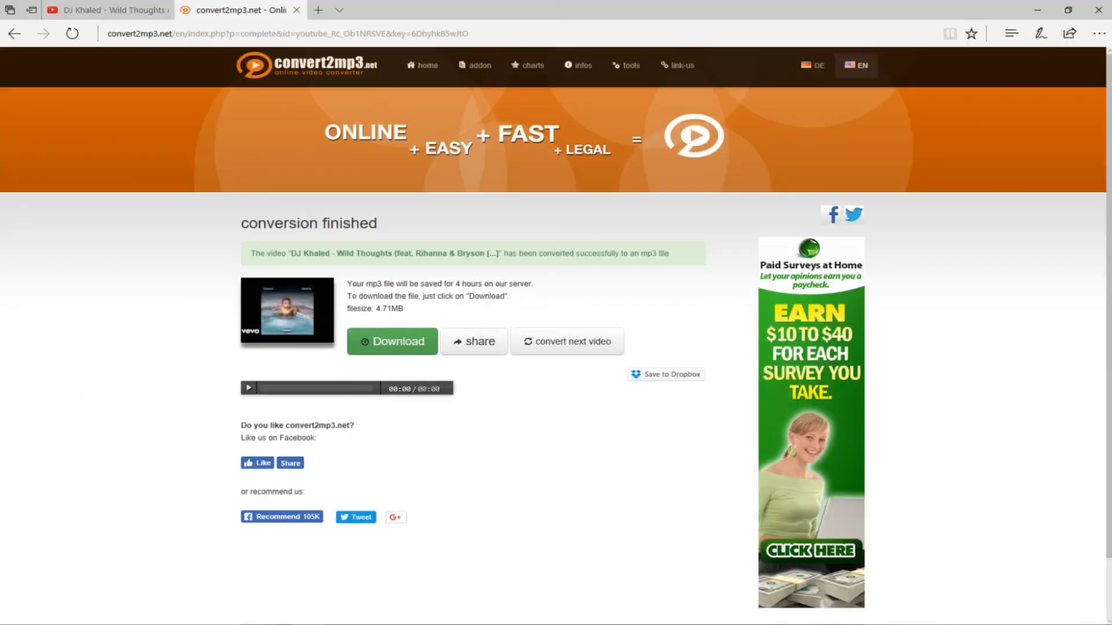
mouse_move(550, 572)
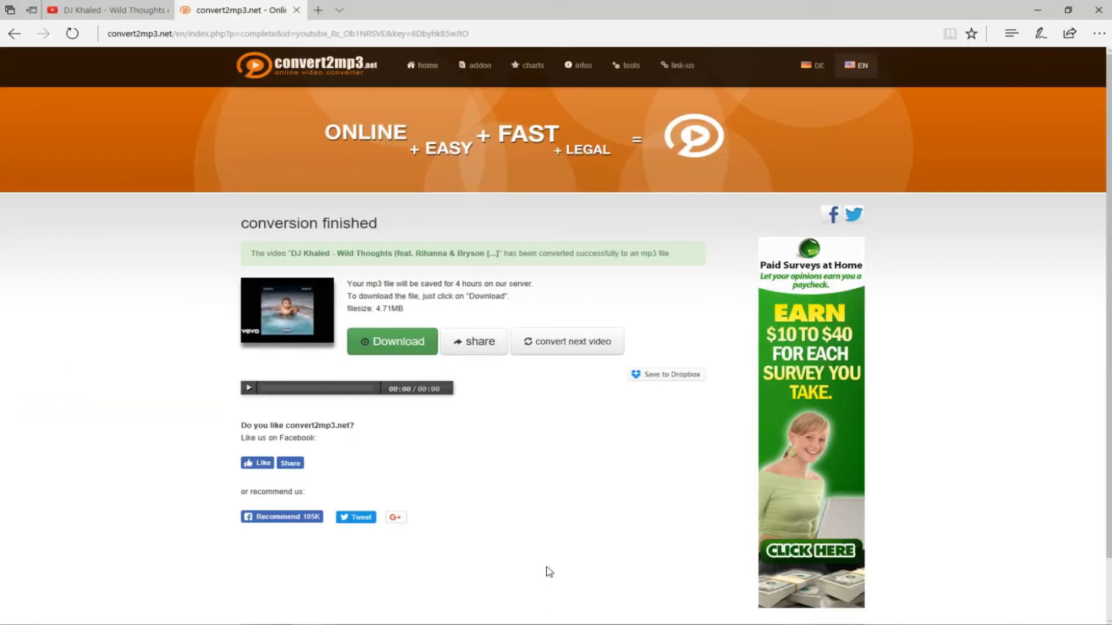